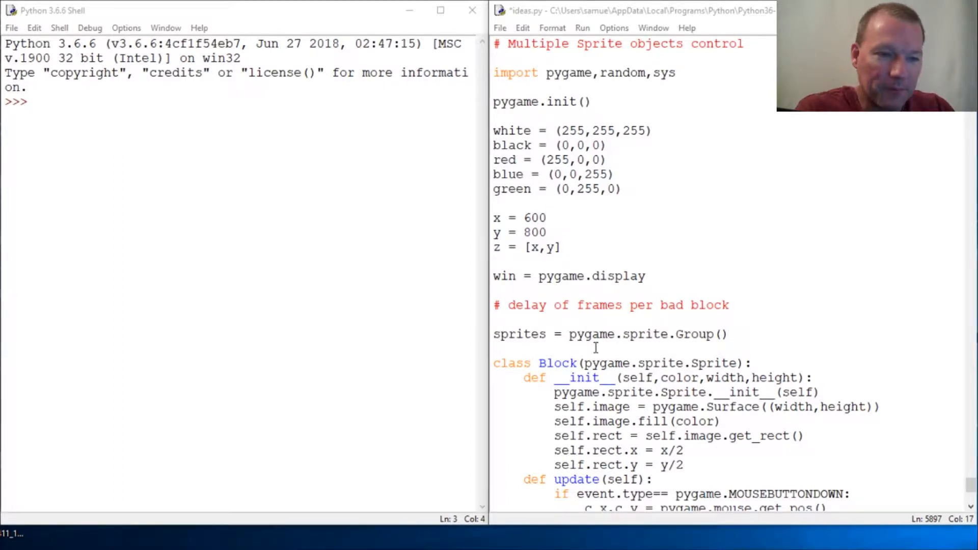
{"action": "mouse_move", "coordinate": [861, 260]}
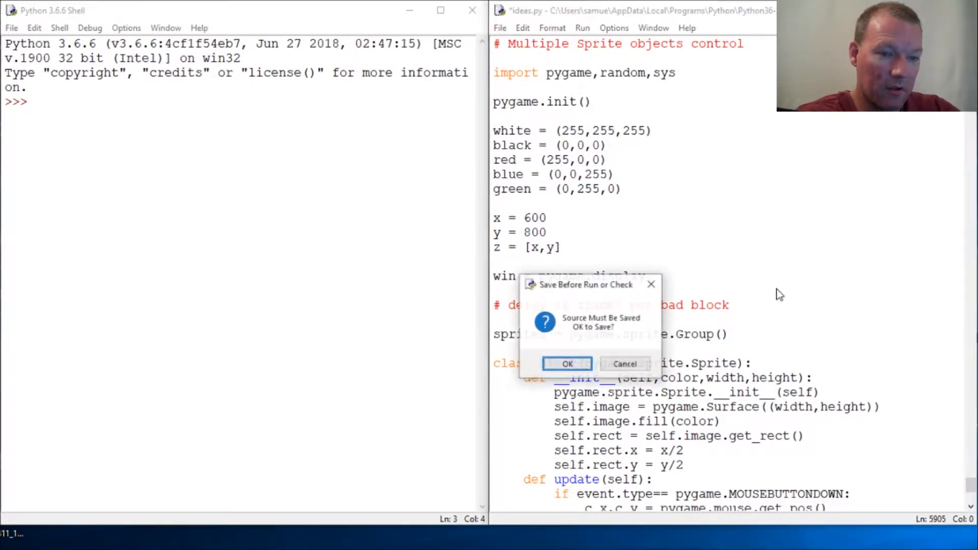
Confirm the save prompt, watch the red blocks fill the pygame window, then close it
{"action": "left_click", "coordinate": [565, 364]}
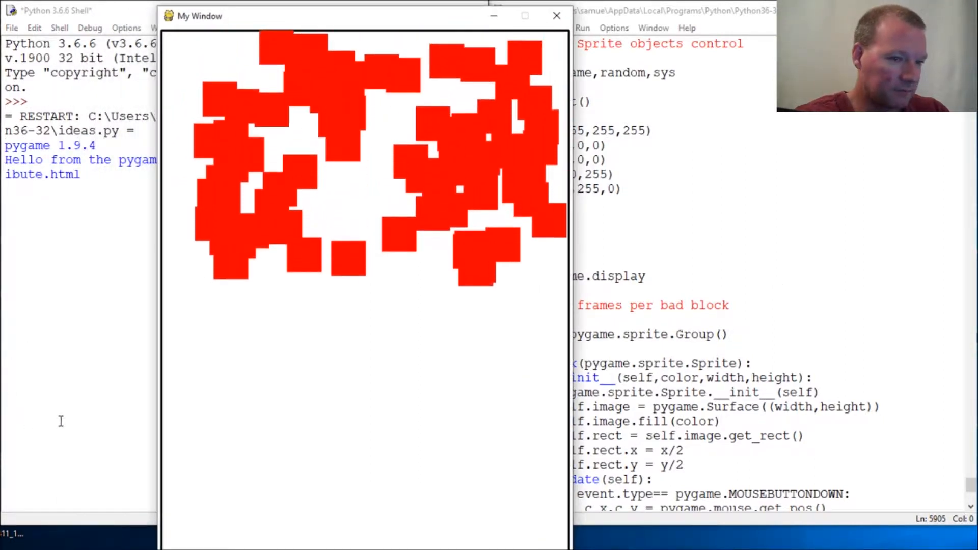
{"action": "left_click", "coordinate": [427, 337]}
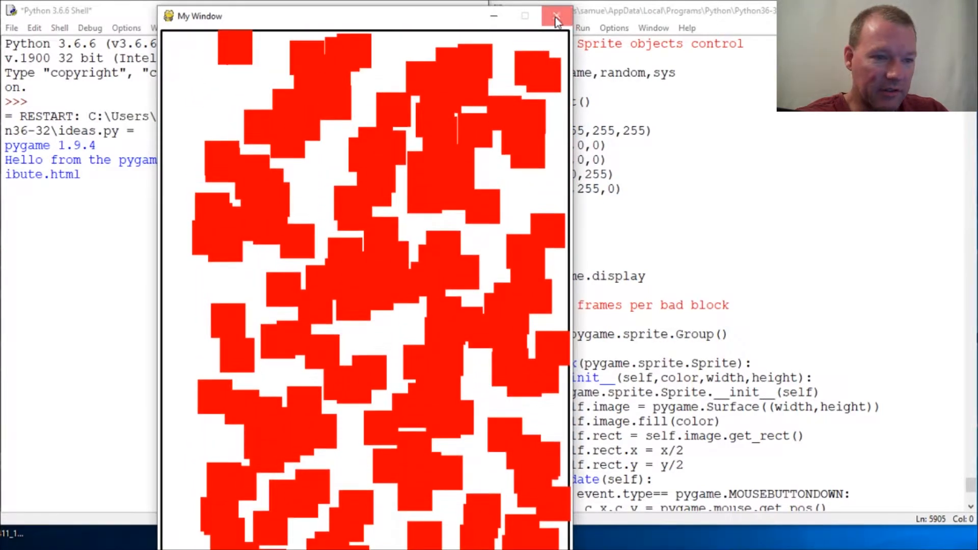
{"action": "left_click", "coordinate": [554, 16]}
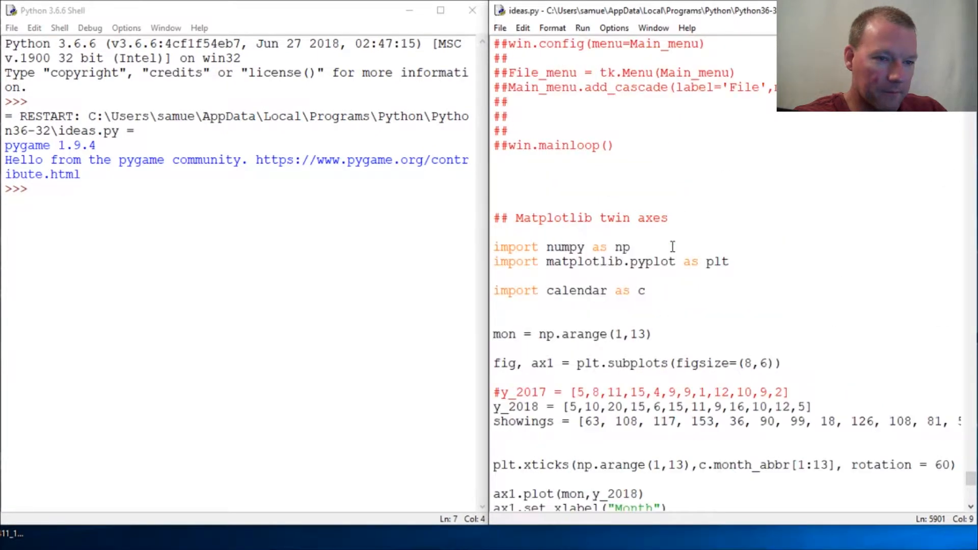
{"action": "scroll", "scroll_direction": "down", "scroll_amount": 3}
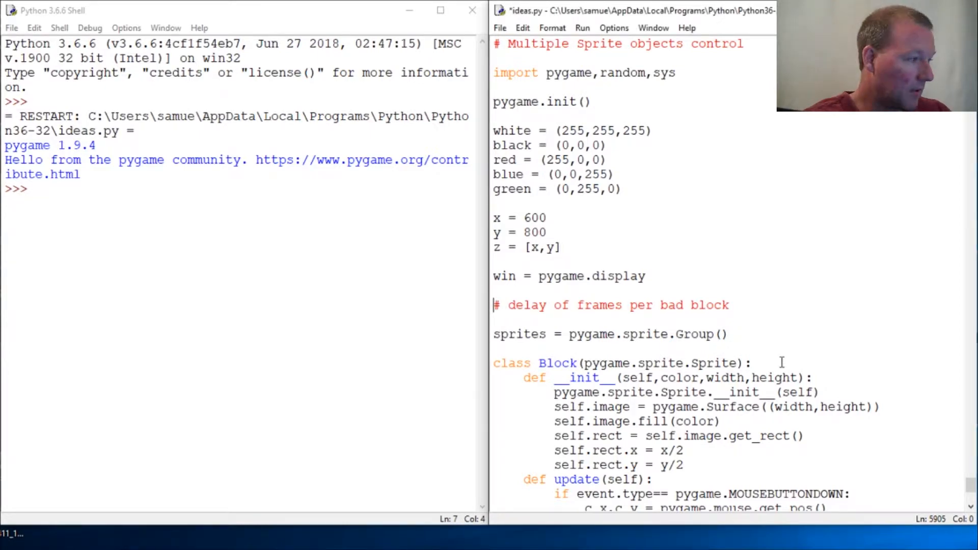
Write 'bad_block_reload = 20' ahead of the frame-delay comment
{"action": "type", "text": "bac"}
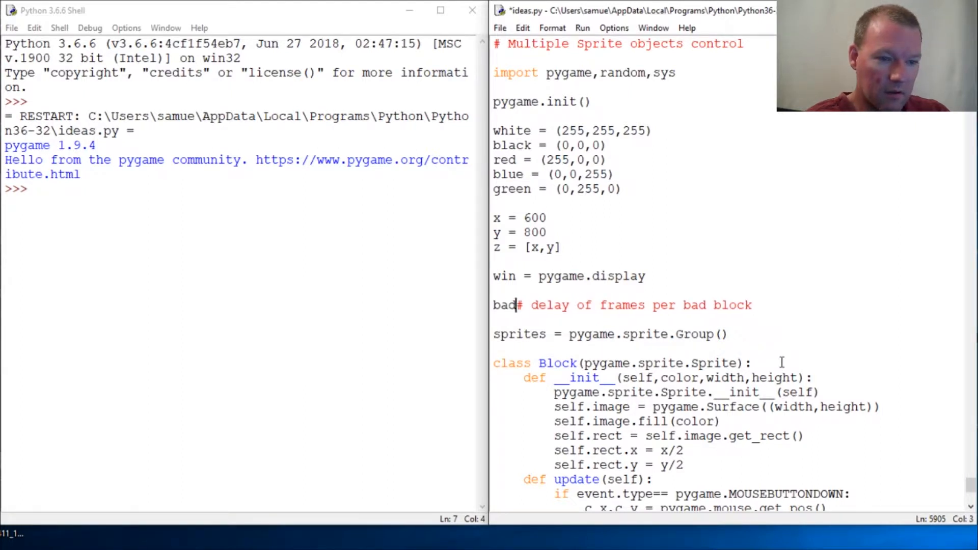
{"action": "type", "text": "_block"}
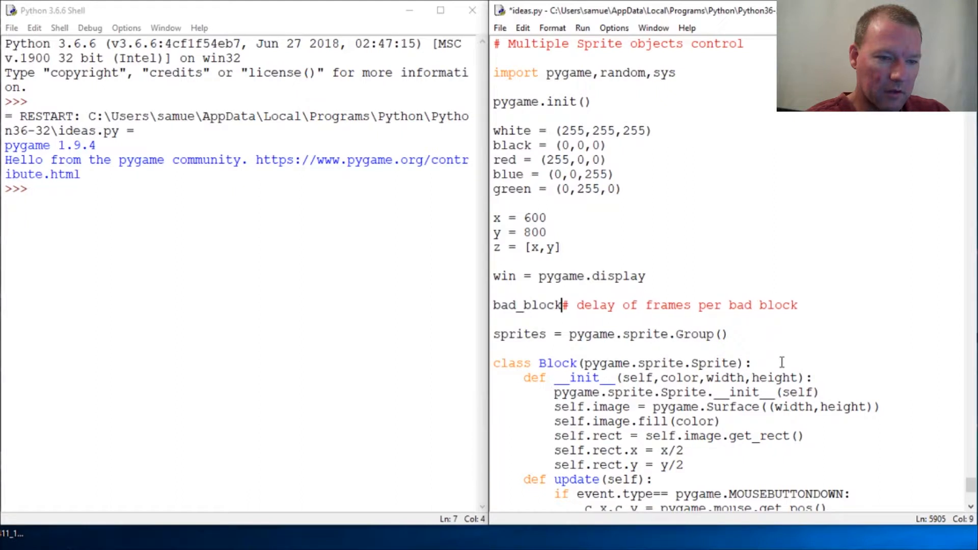
{"action": "type", "text": "_reload ="}
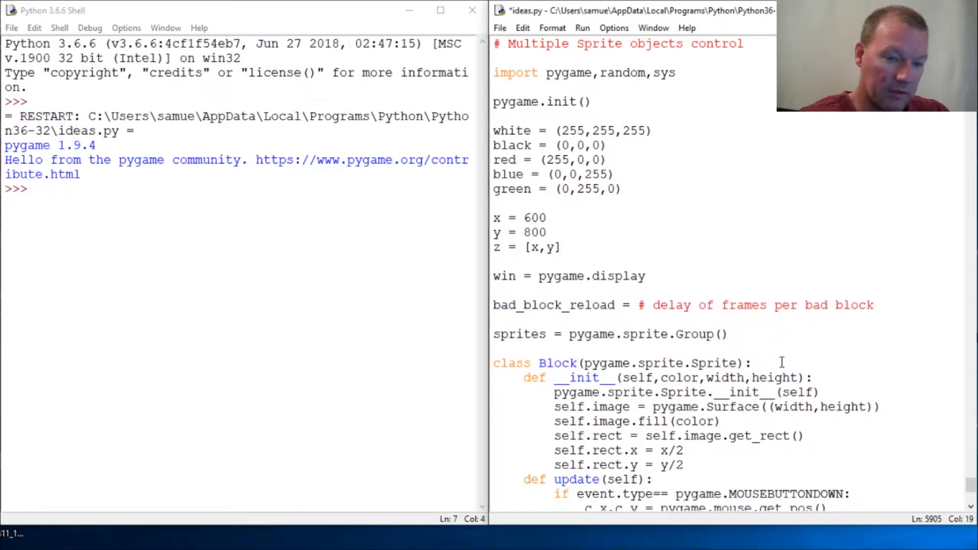
{"action": "type", "text": "20"}
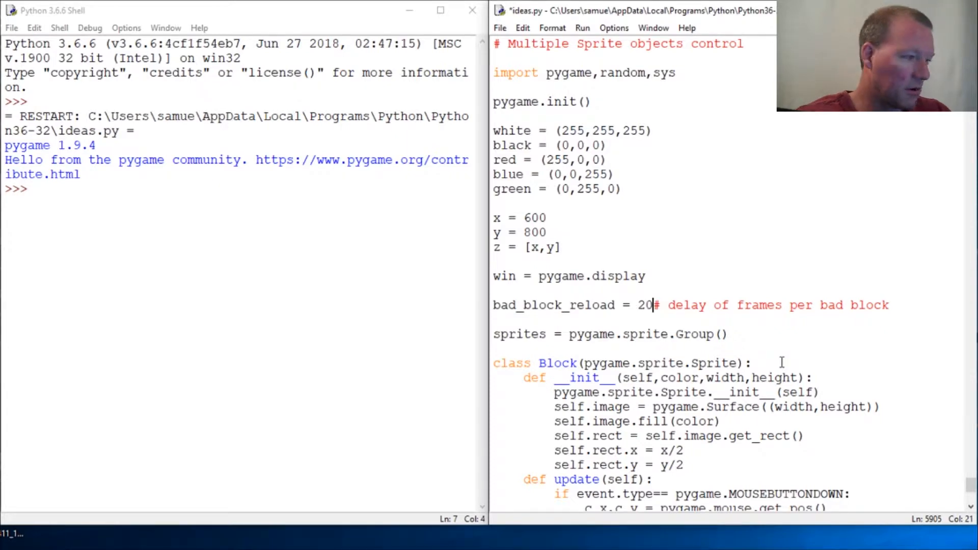
Write 'bad_block = bad_block_reload' on a new line above the 'while window:' loop, fixing typos
{"action": "scroll", "scroll_direction": "down", "scroll_amount": 3}
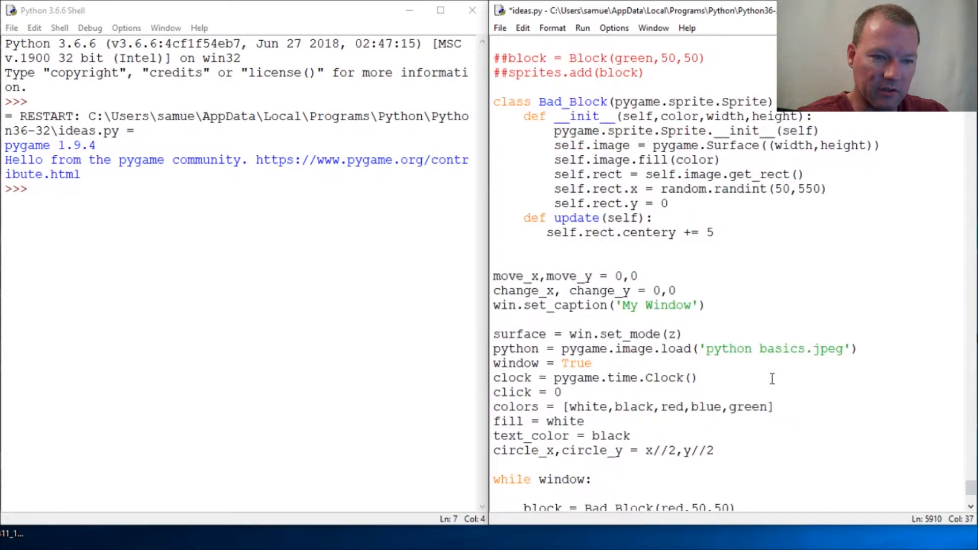
{"action": "scroll", "scroll_direction": "down", "scroll_amount": 3}
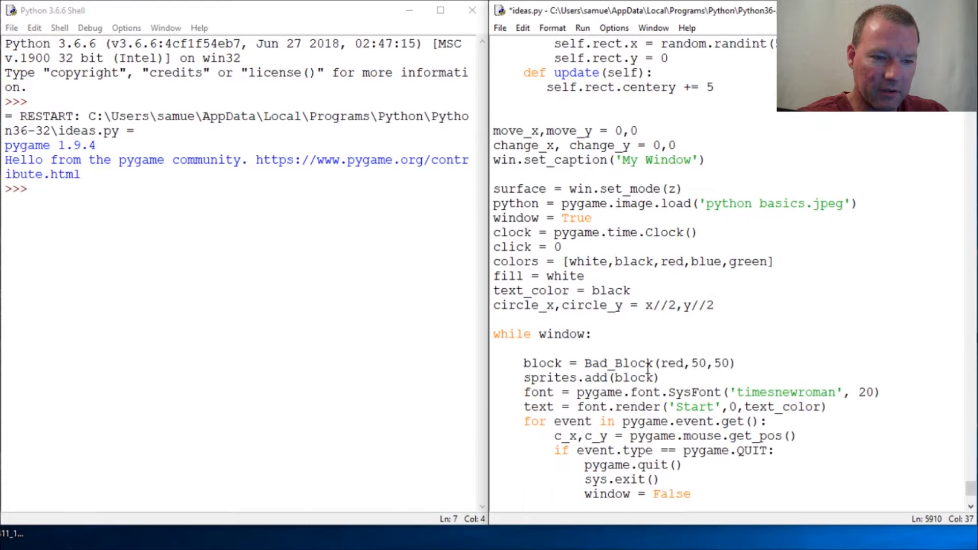
{"action": "left_click", "coordinate": [523, 348]}
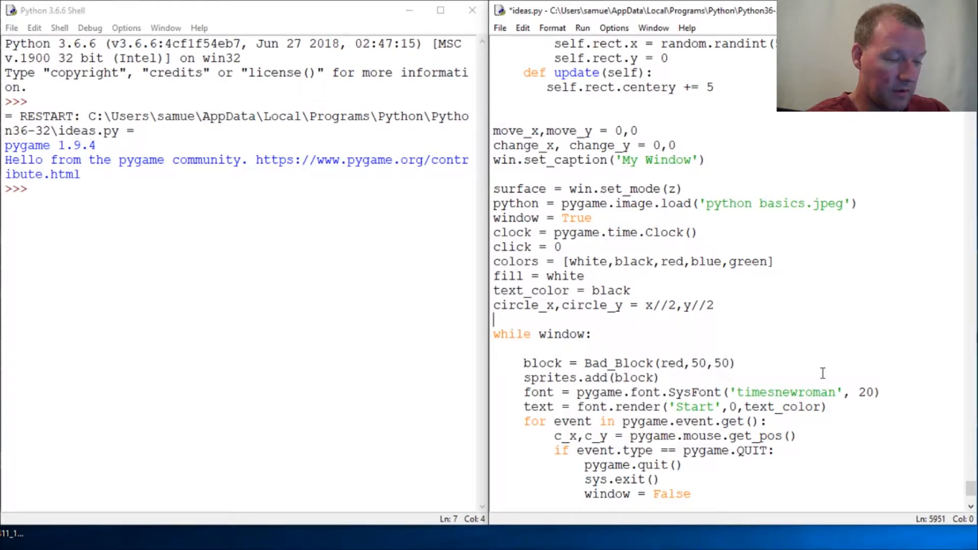
{"action": "type", "text": "bad_l"}
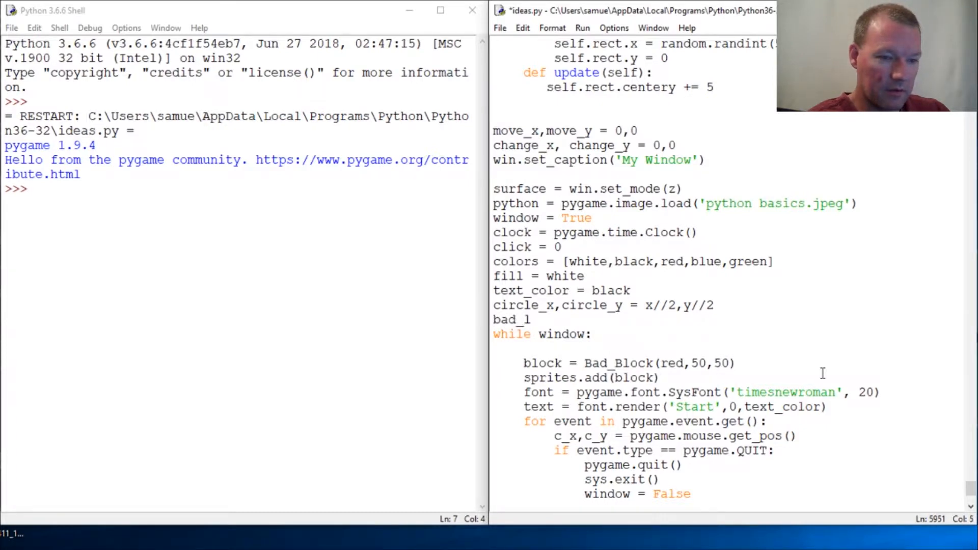
{"action": "type", "text": "c_lo"}
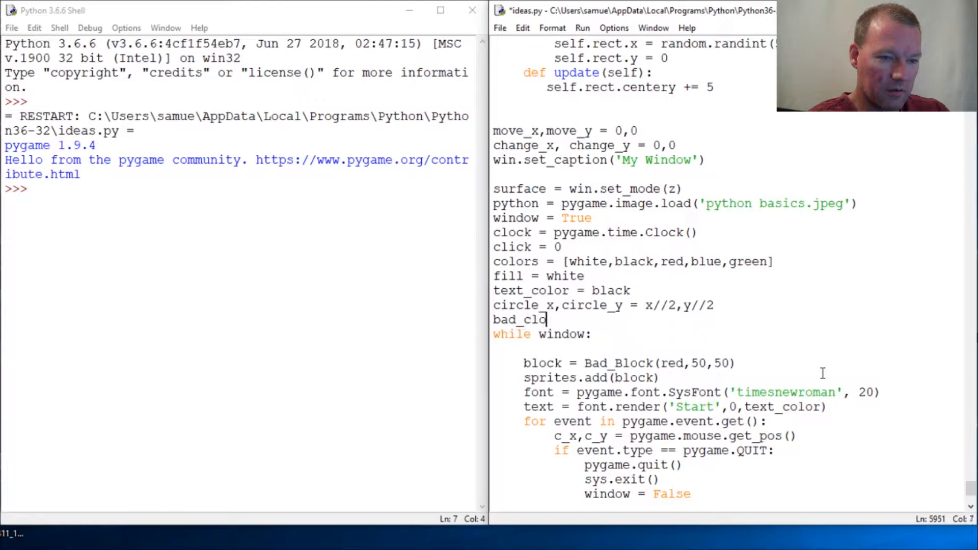
{"action": "key", "text": "Backspace"}
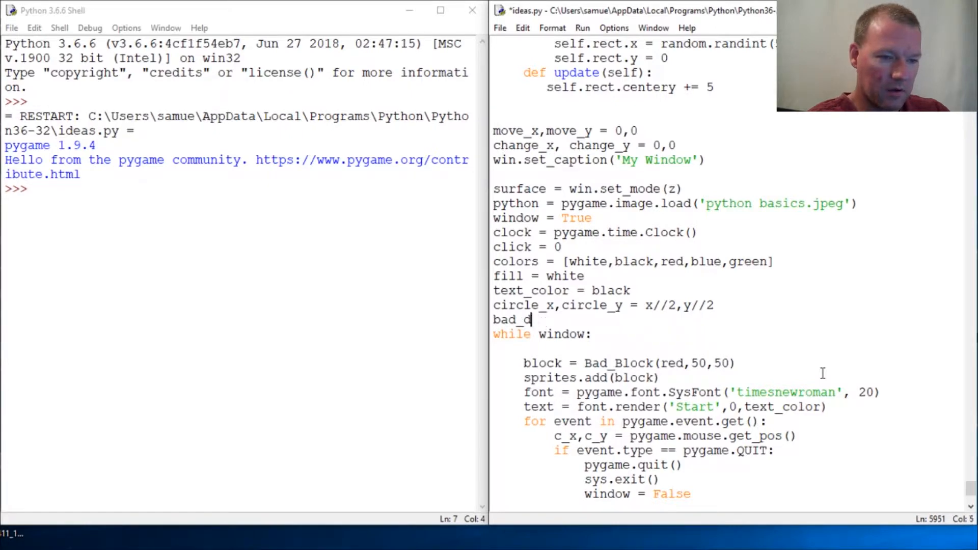
{"action": "type", "text": "lock ="}
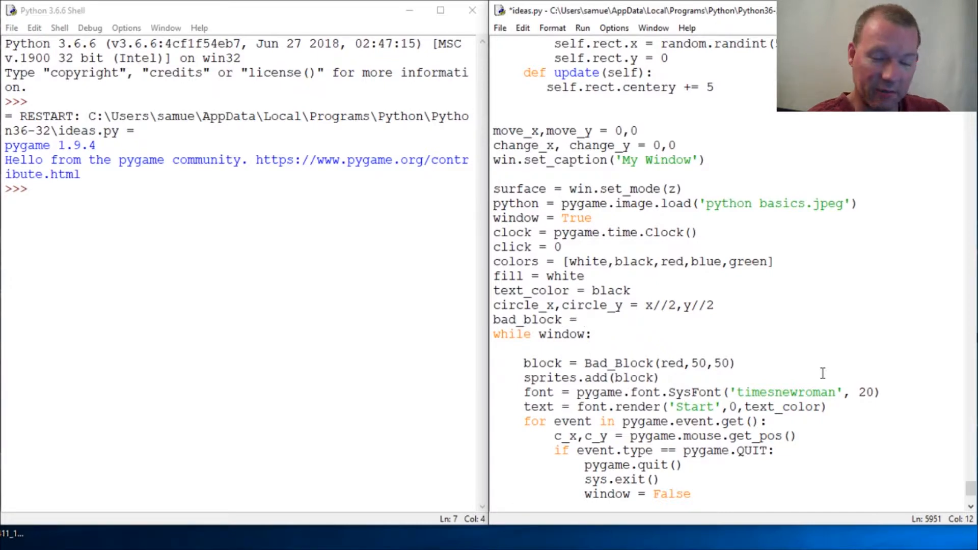
{"action": "type", "text": "bad_"}
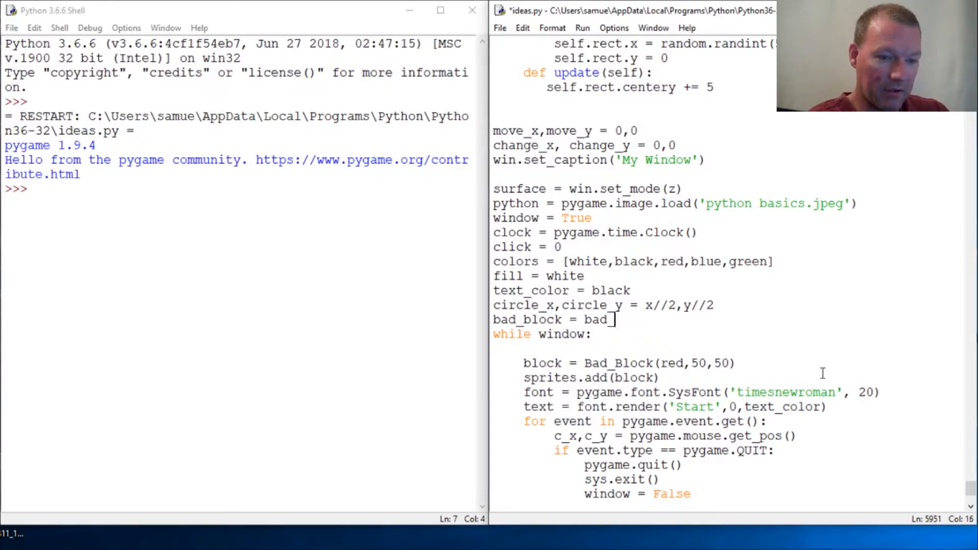
{"action": "type", "text": "dl"}
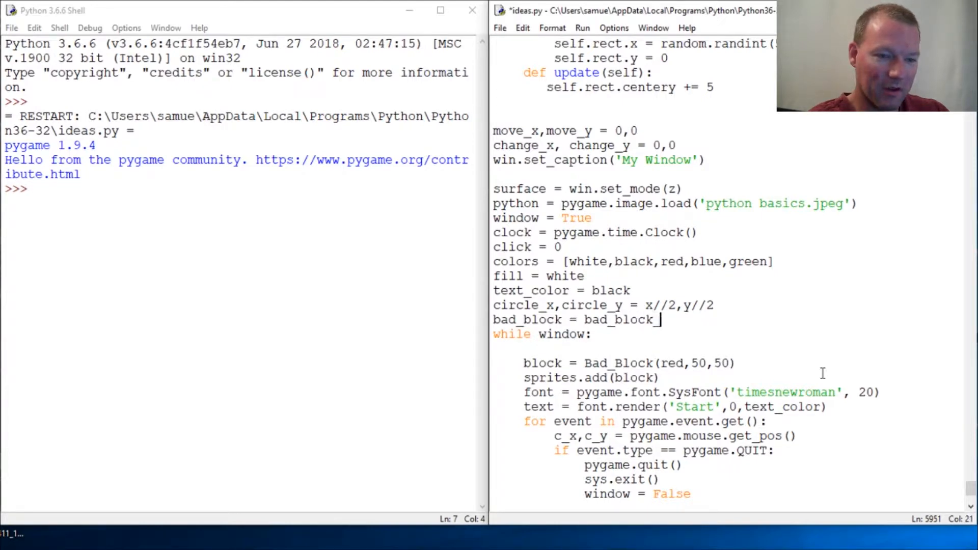
{"action": "type", "text": "reload"}
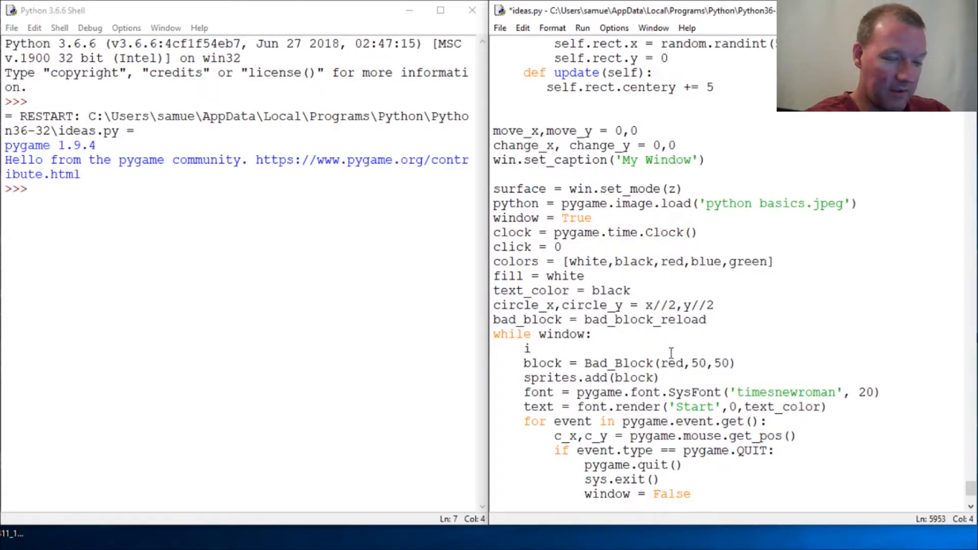
Write 'if bad_block:' with 'bad_block -= 1' beneath it inside the main loop
{"action": "type", "text": "f bad"}
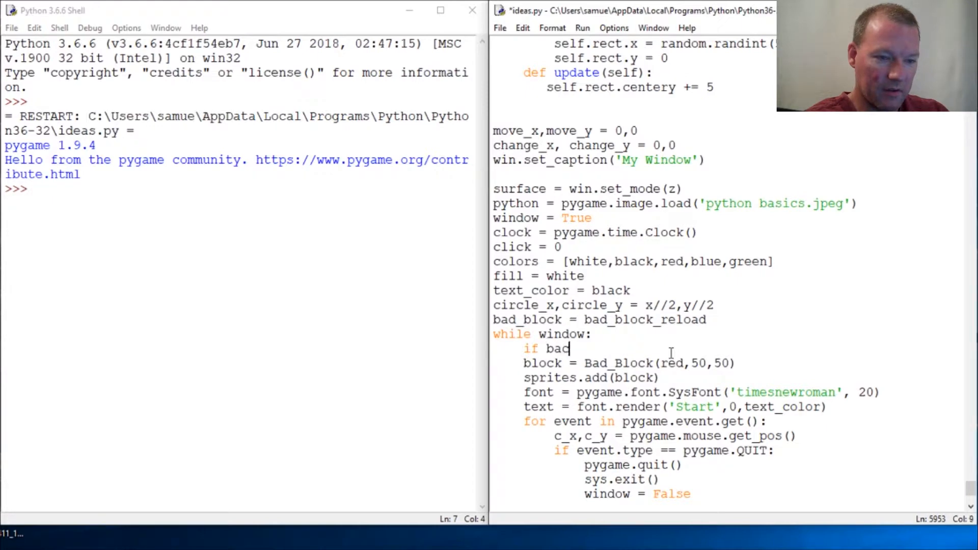
{"action": "type", "text": "_"}
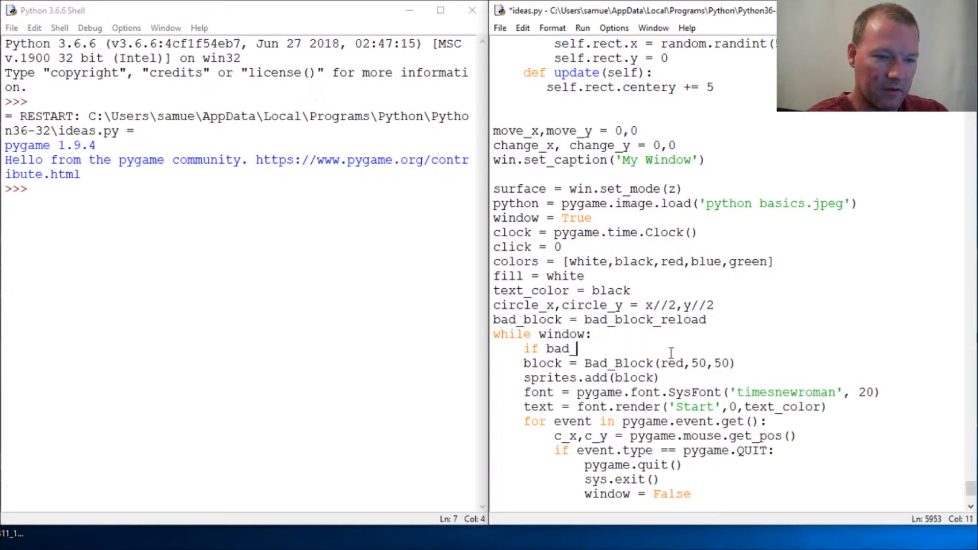
{"action": "type", "text": "block:"}
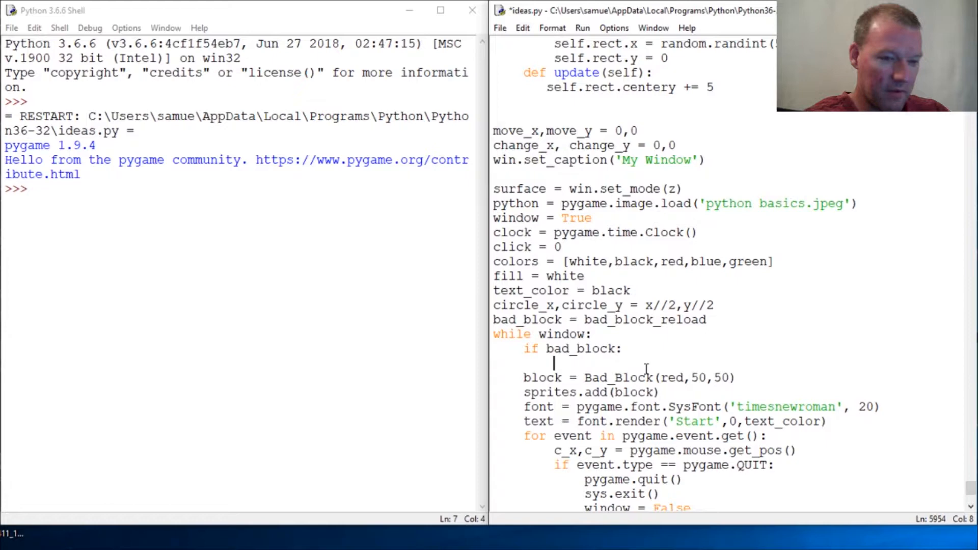
{"action": "type", "text": "bad"}
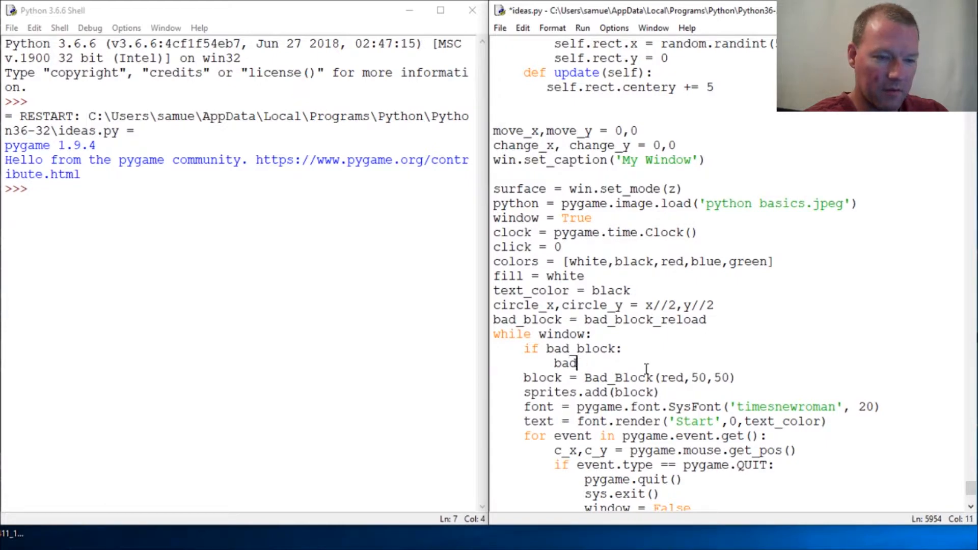
{"action": "type", "text": "_block"}
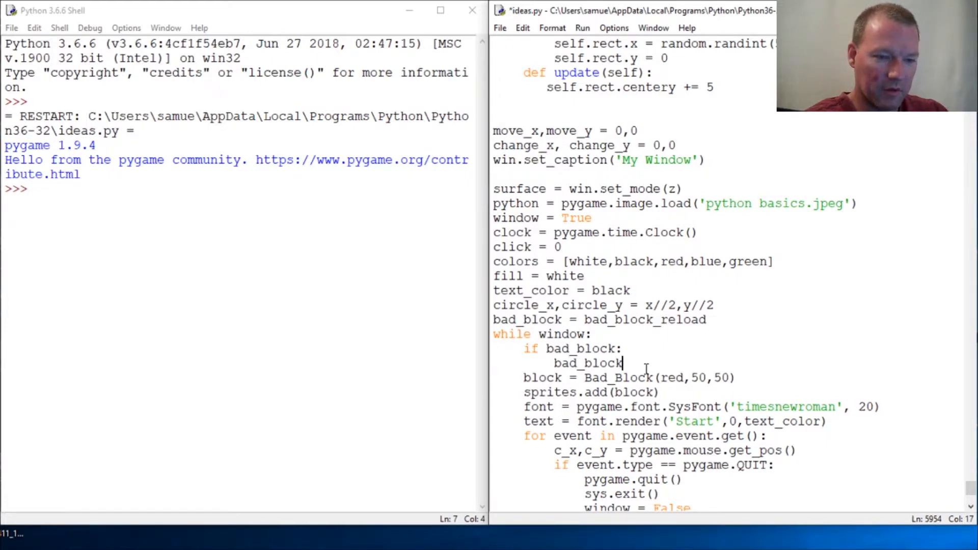
{"action": "type", "text": "-="}
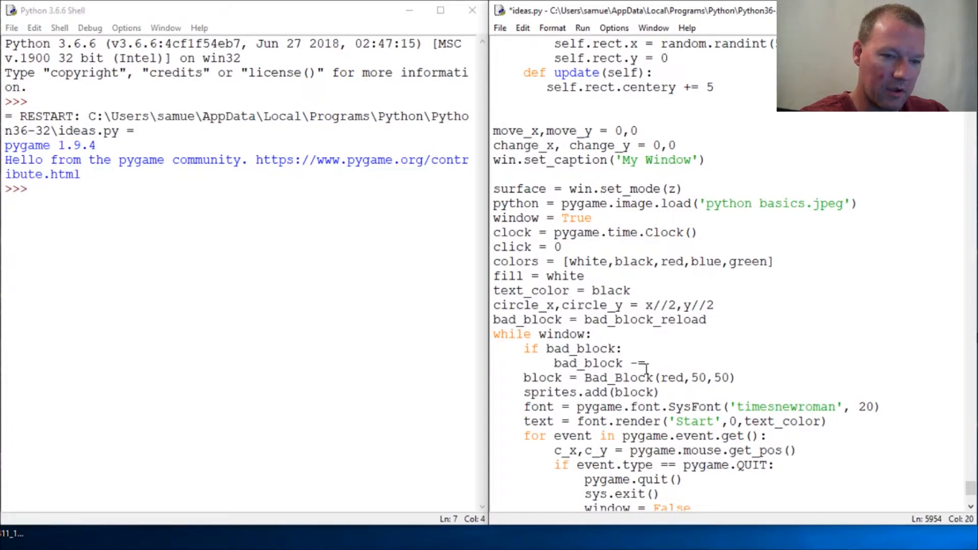
{"action": "type", "text": "1"}
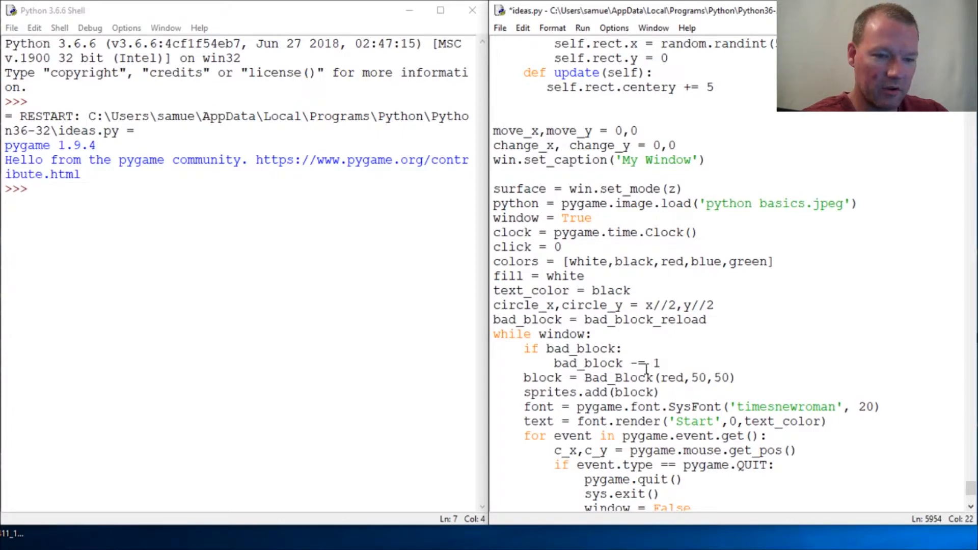
Add the 'else:' line after the decrement branch
{"action": "type", "text": "e"}
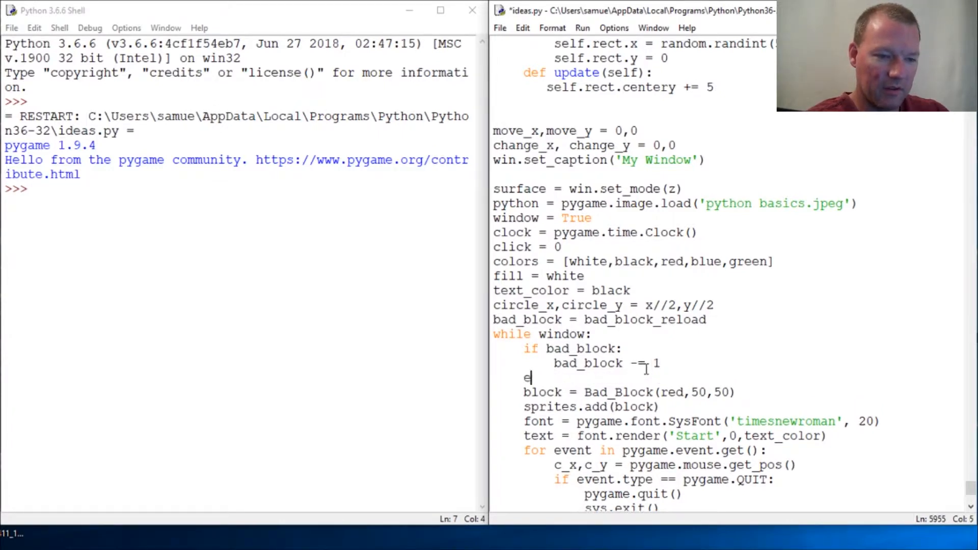
{"action": "type", "text": "lse"}
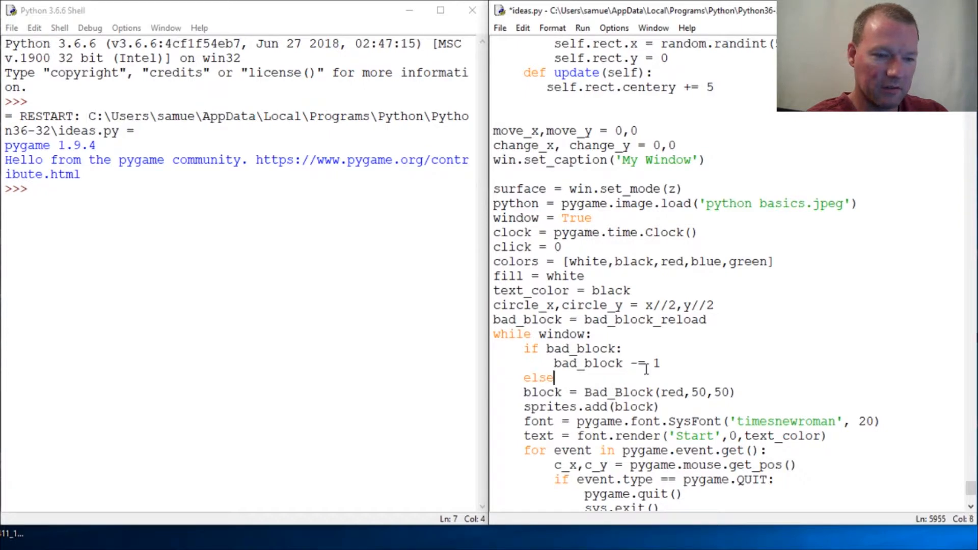
{"action": "type", "text": ":"}
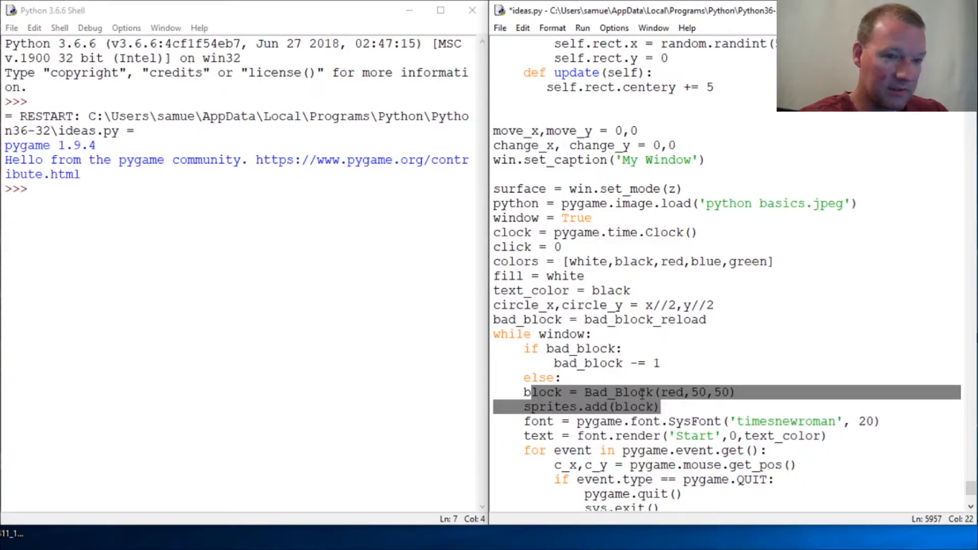
Indent the Bad_Block creation and sprites.add(block) lines under else via Format > Indent Region
{"action": "left_click", "coordinate": [551, 27]}
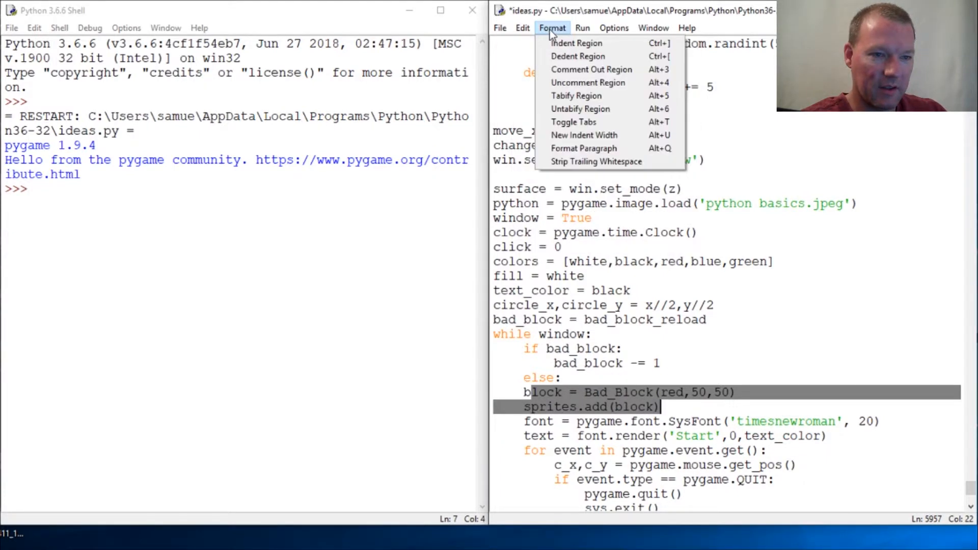
{"action": "left_click", "coordinate": [576, 42]}
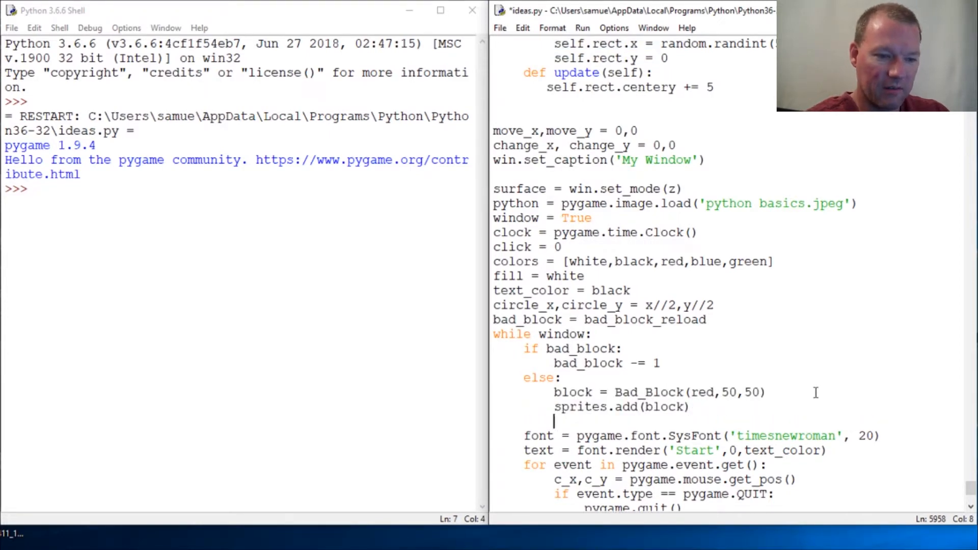
Write 'bad_block = bad_block_reload' at the end of the else branch
{"action": "type", "text": "back"}
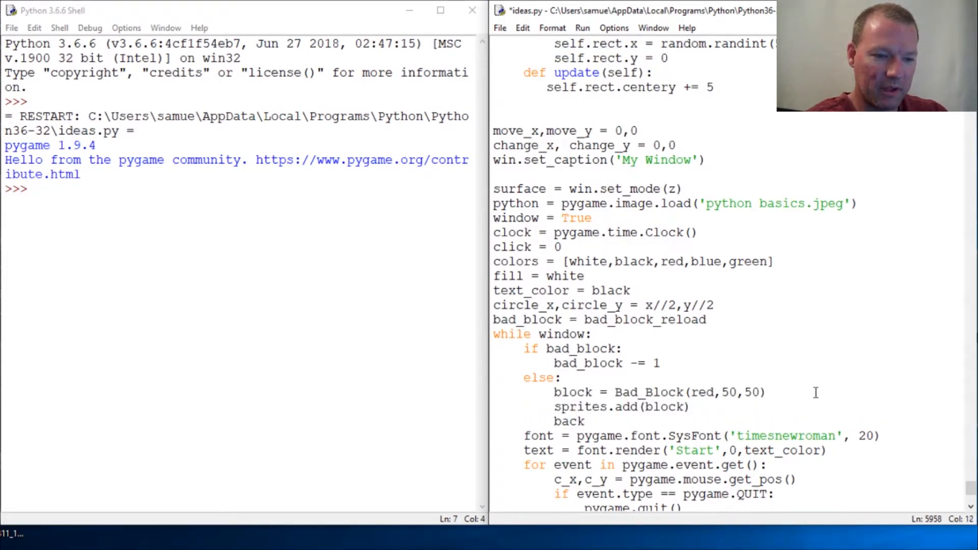
{"action": "type", "text": "bad_block ="}
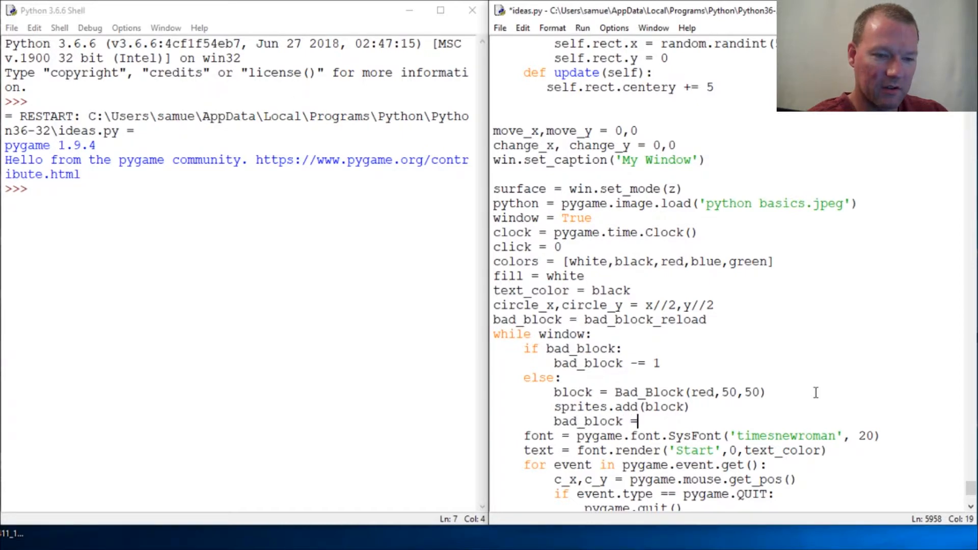
{"action": "type", "text": "ba"}
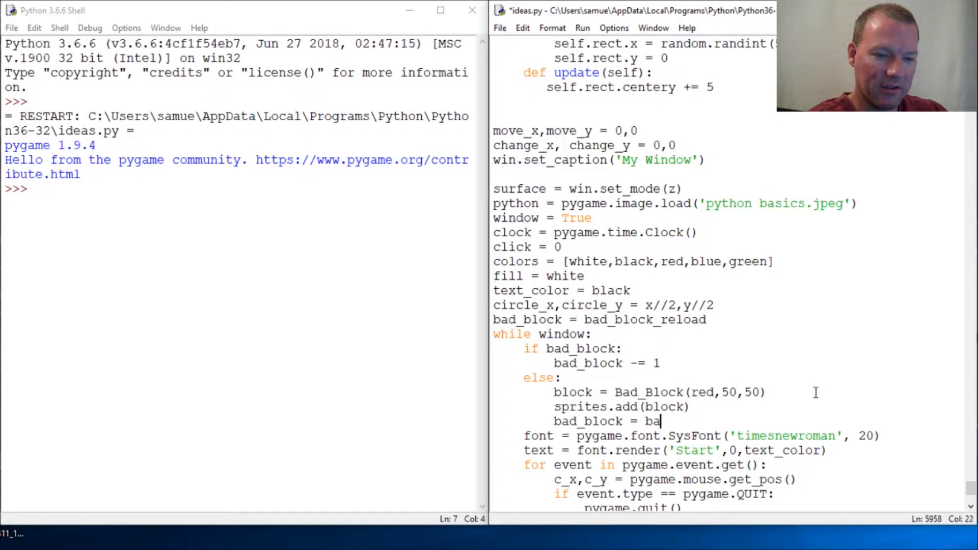
{"action": "type", "text": "d_"}
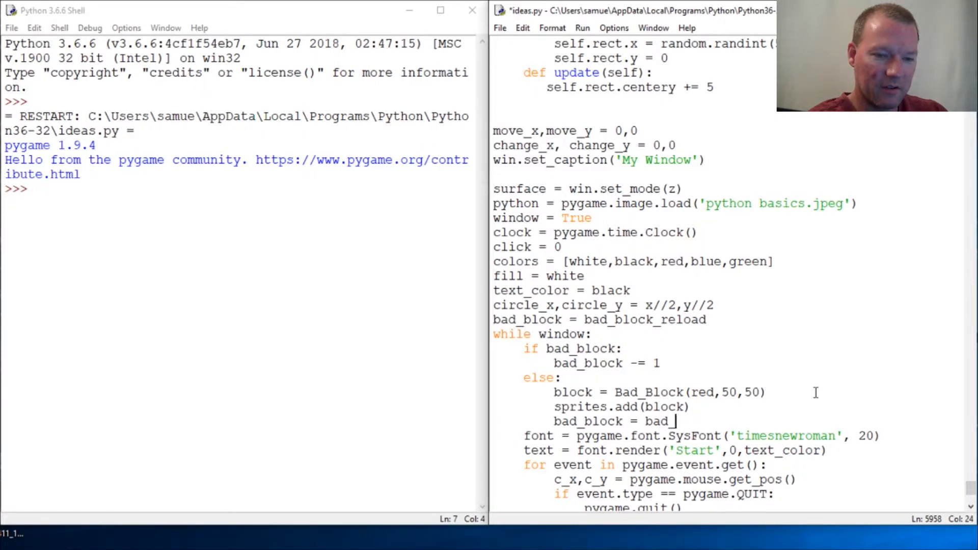
{"action": "type", "text": "blco"}
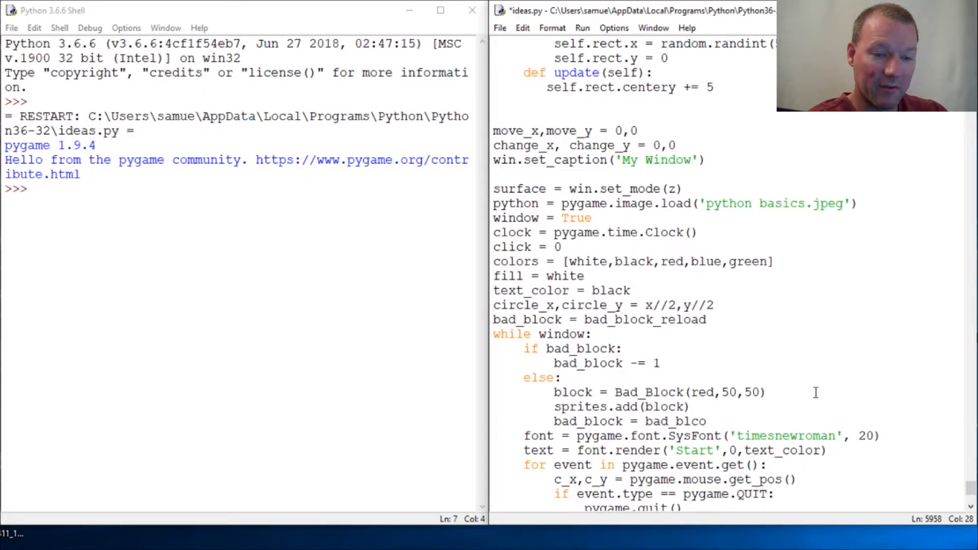
{"action": "type", "text": "k_rela"}
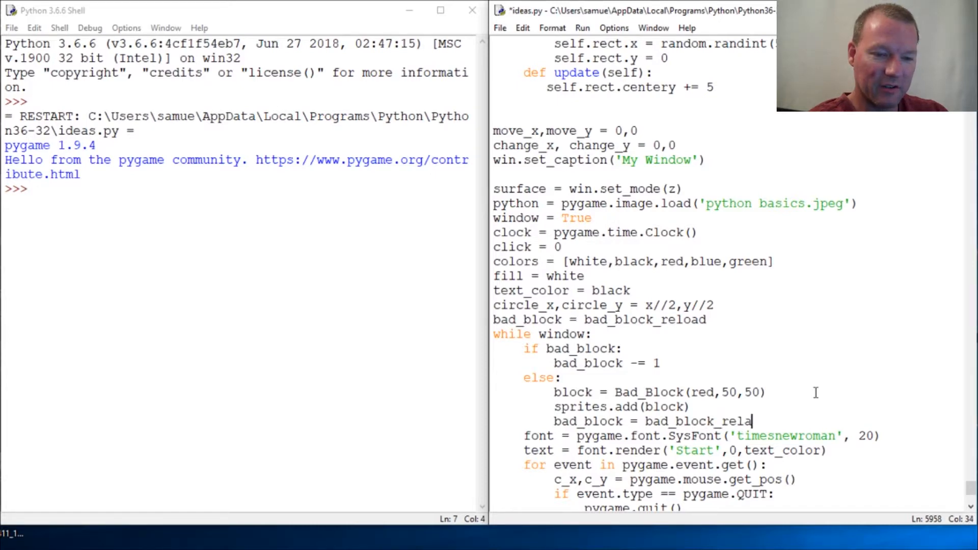
{"action": "type", "text": "d"}
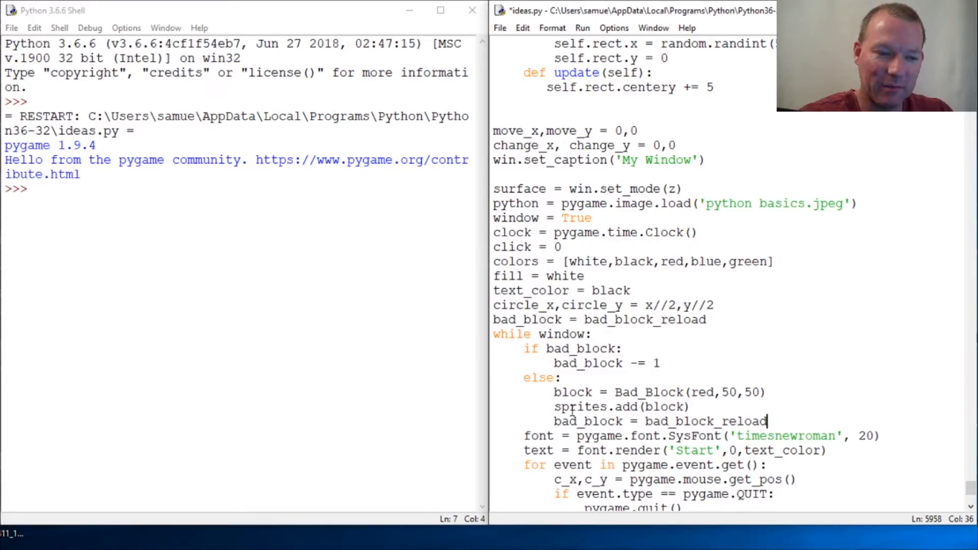
{"action": "scroll", "scroll_direction": "up", "scroll_amount": 3}
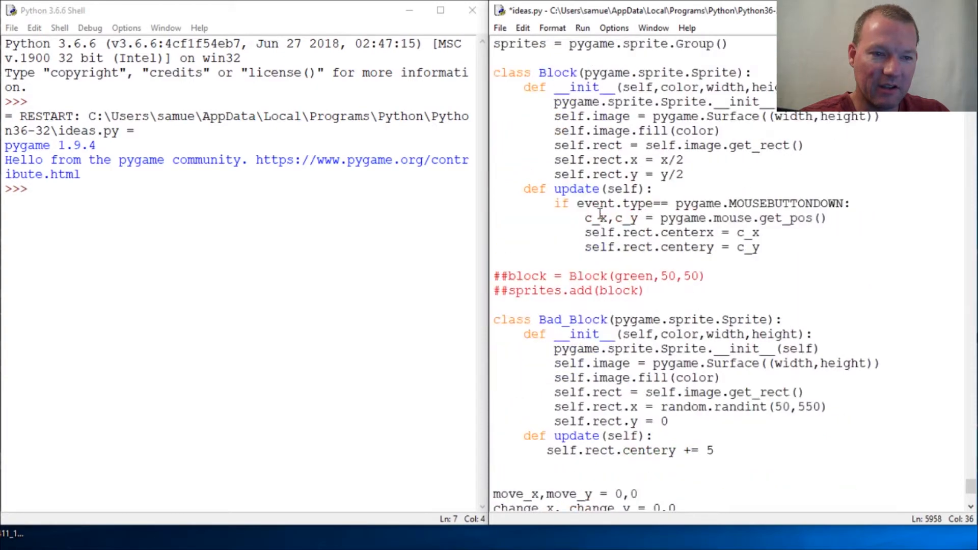
{"action": "scroll", "scroll_direction": "up", "scroll_amount": 3}
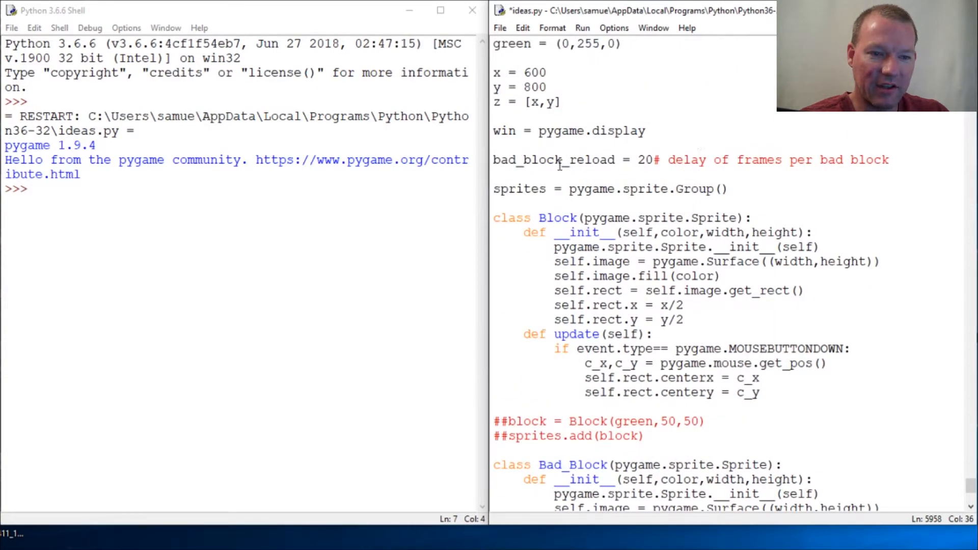
{"action": "scroll", "scroll_direction": "down", "scroll_amount": 3}
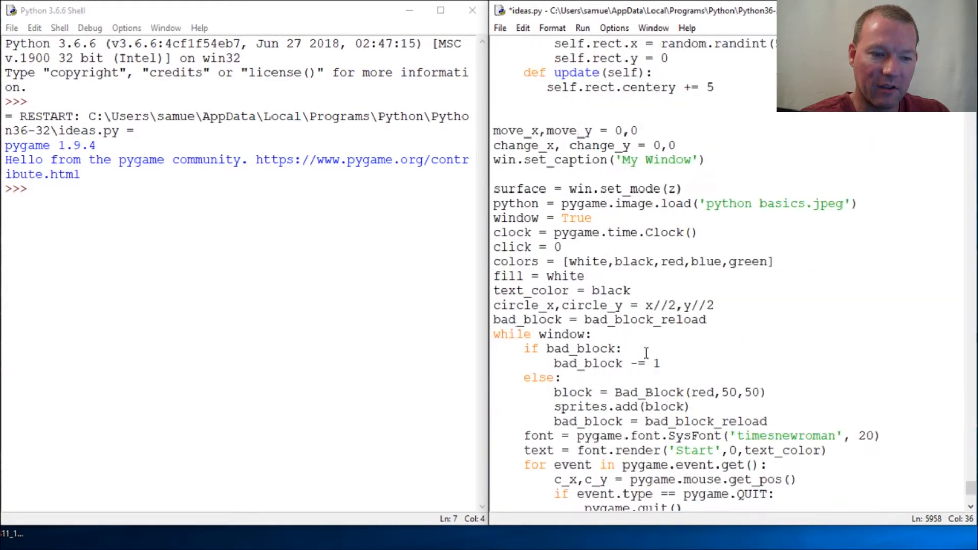
{"action": "scroll", "scroll_direction": "down", "scroll_amount": 3}
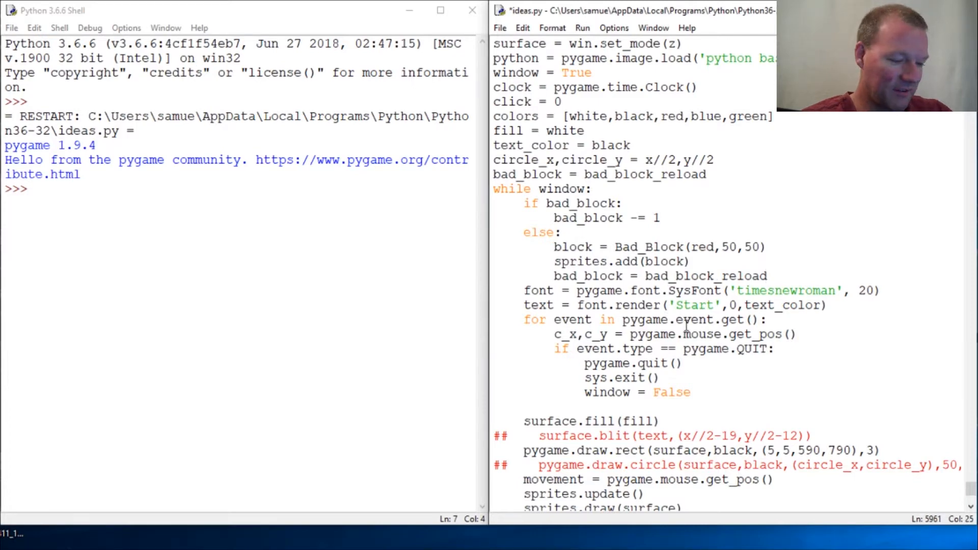
Run ideas.py with F5 so the shell restarts, then return to the sprites.add(block) line in the editor
{"action": "key", "text": "F5"}
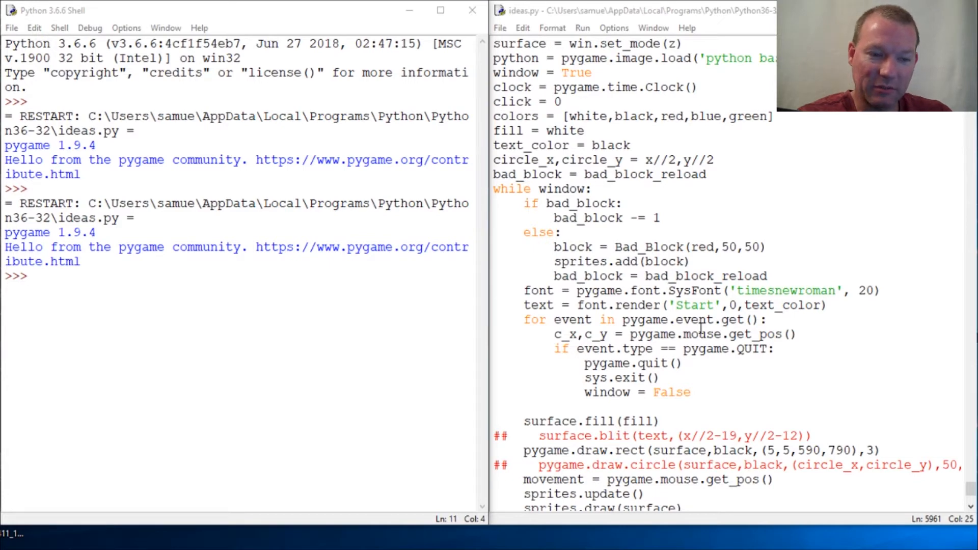
{"action": "mouse_move", "coordinate": [554, 260]}
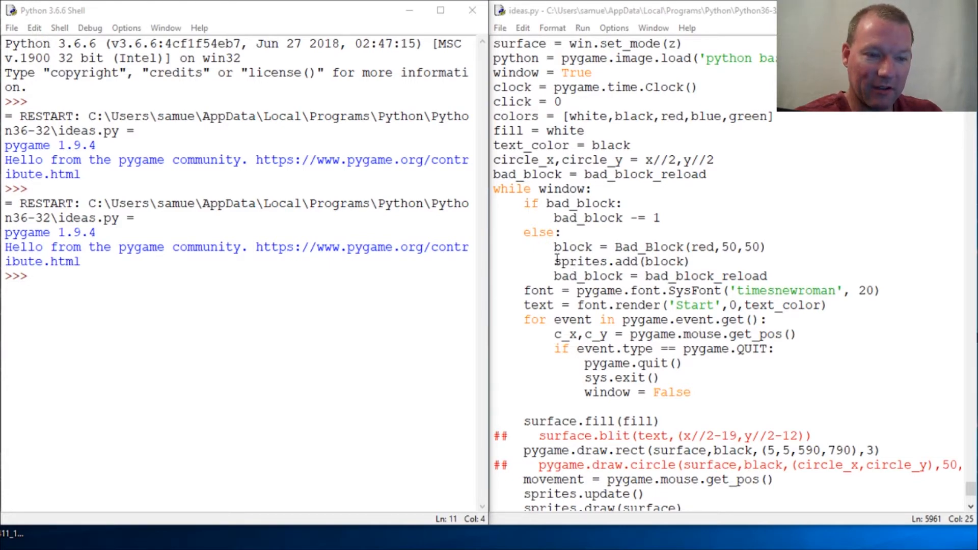
{"action": "double_click", "coordinate": [620, 261]}
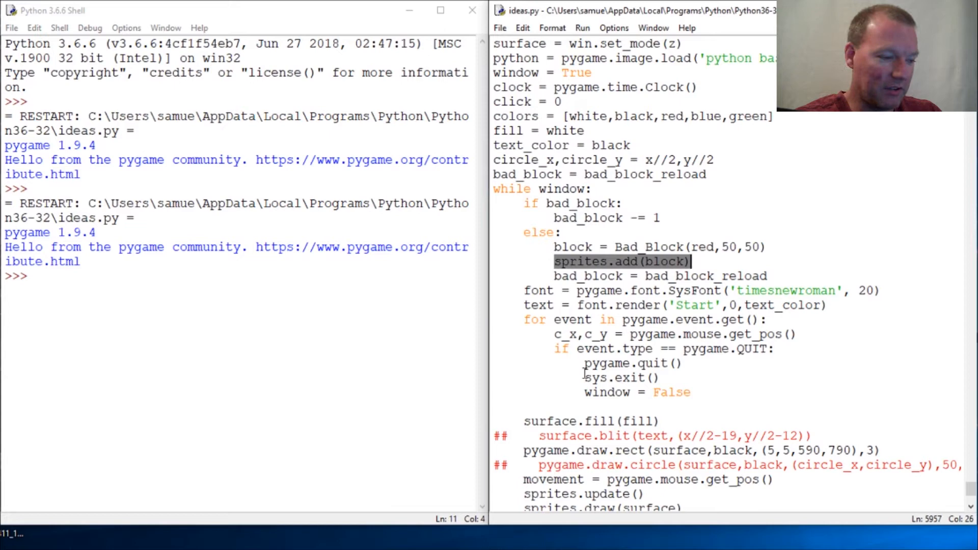
{"action": "left_click", "coordinate": [621, 262]}
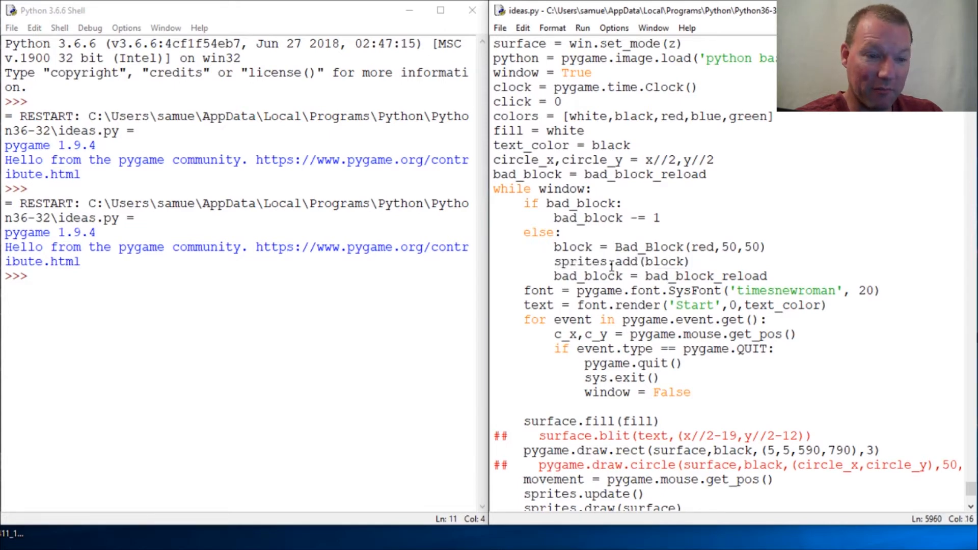